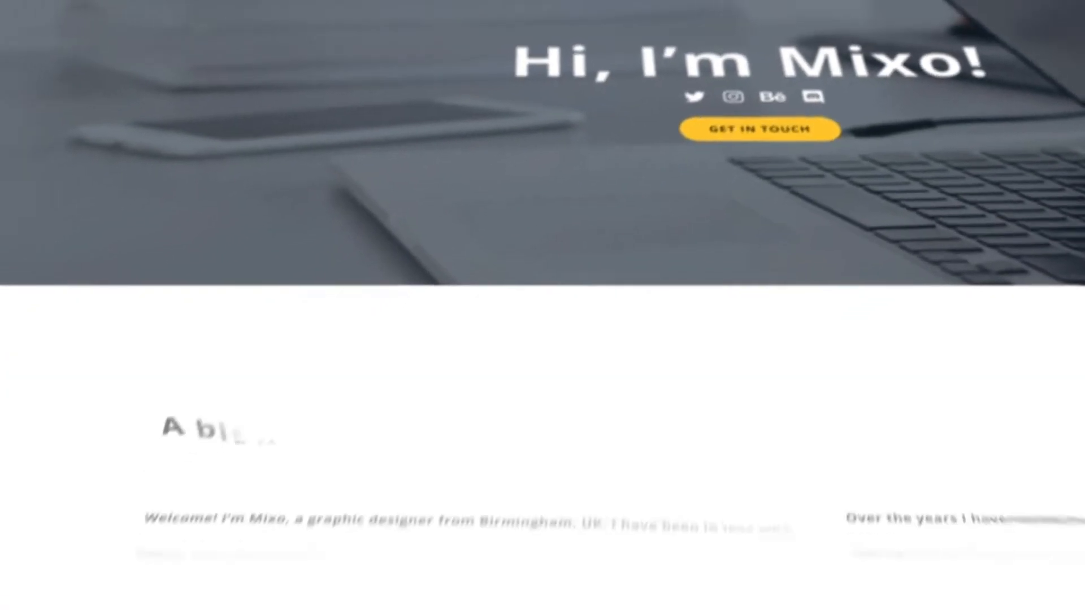
- Start a new project and create a new composition with height 1080 (1920×1080)
scroll("down", 3)
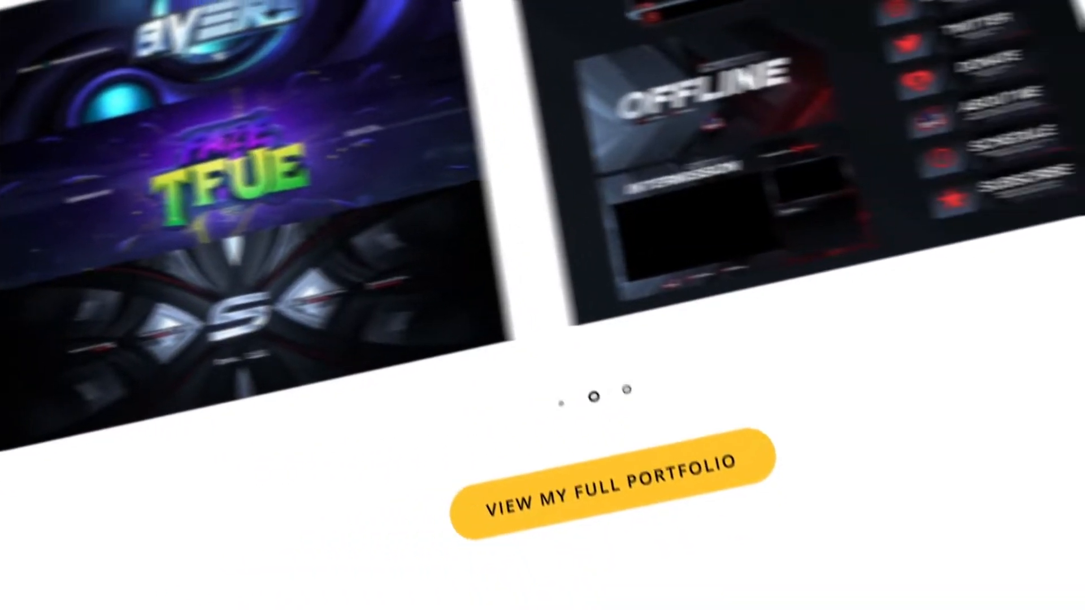
scroll("down", 3)
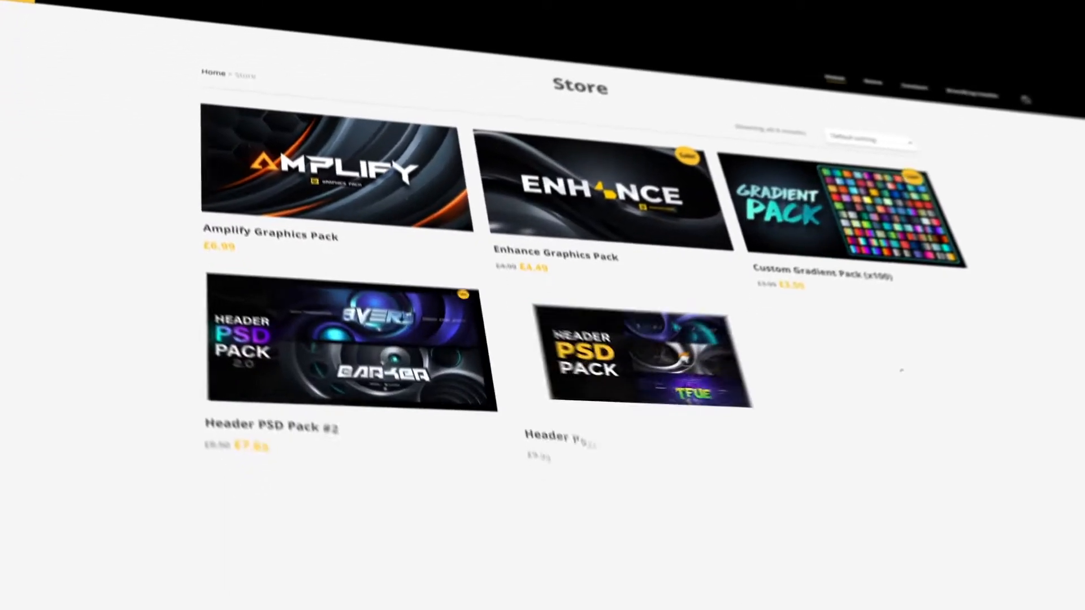
scroll("down", 3)
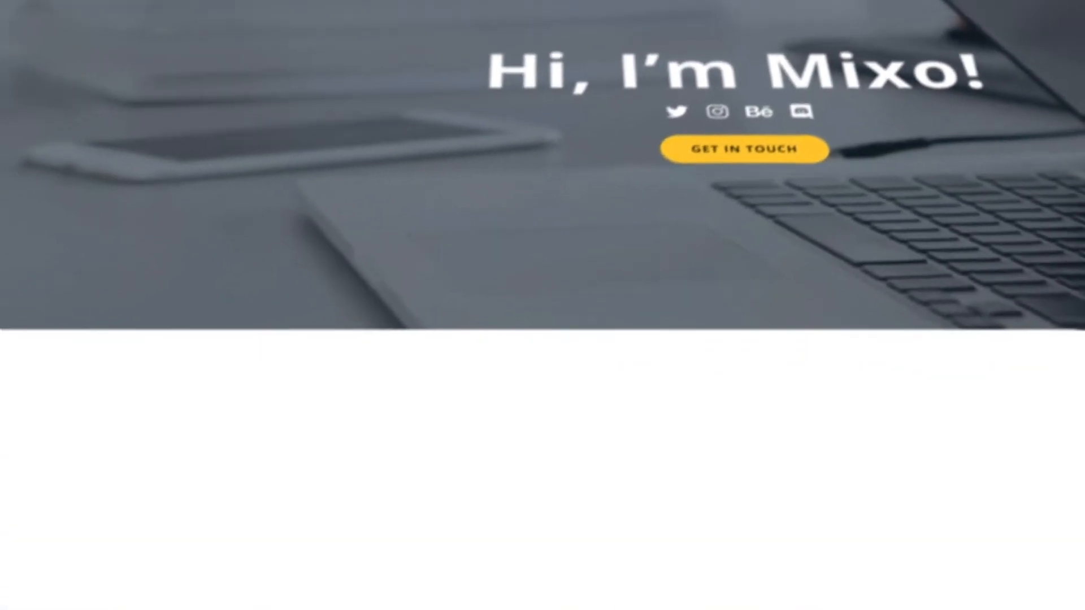
scroll("down", 3)
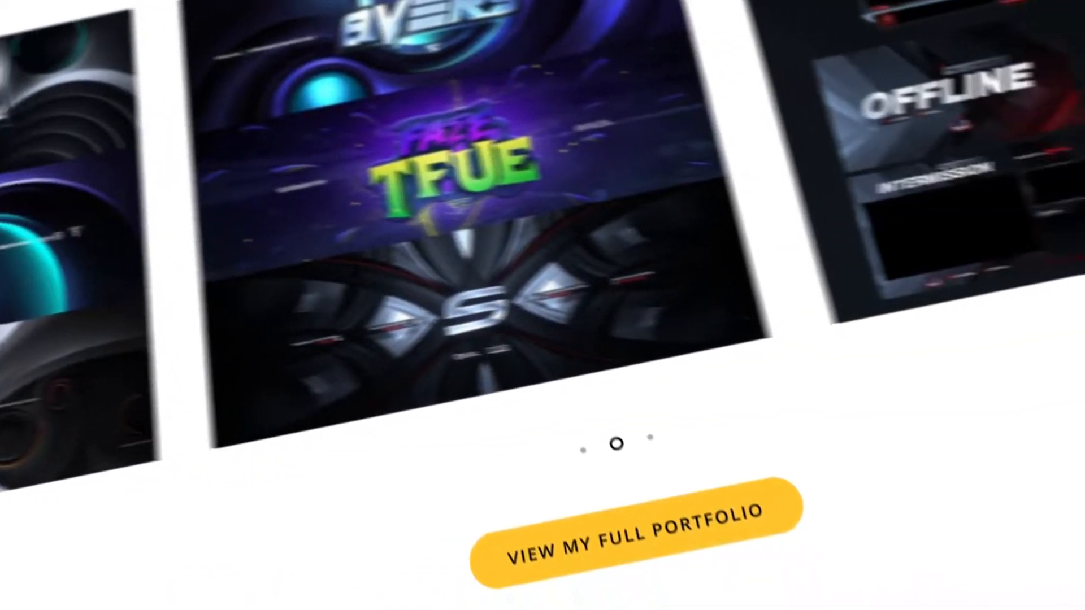
scroll("down", 3)
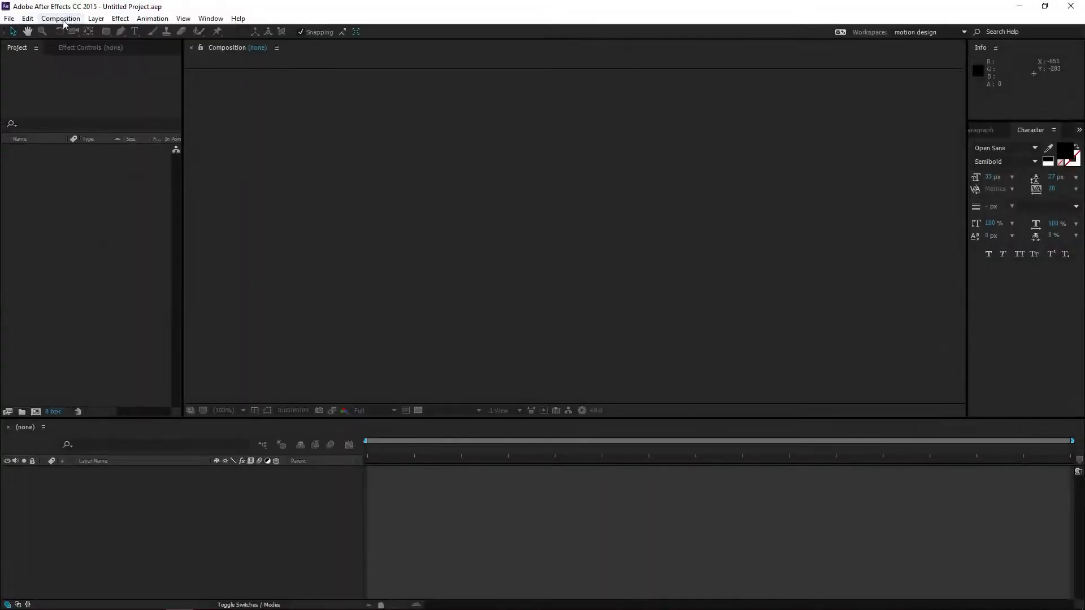
left_click(7, 18)
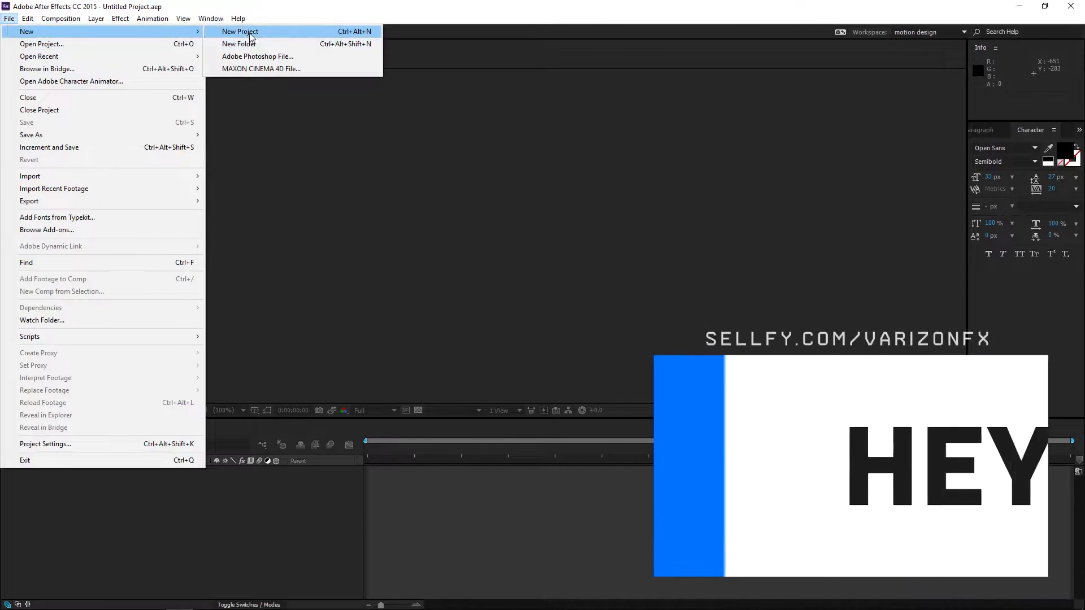
left_click(65, 18)
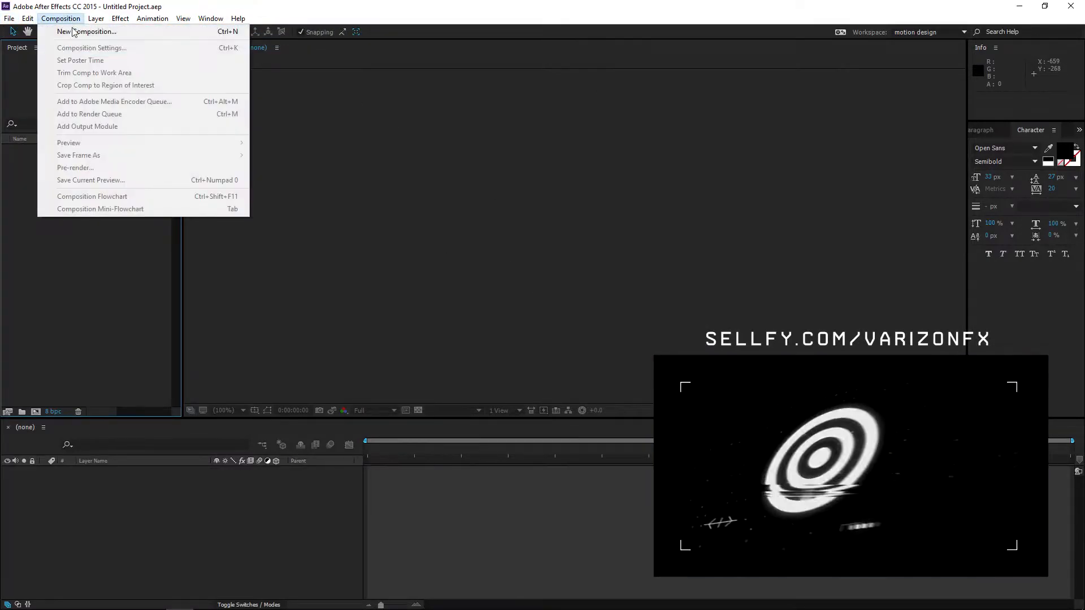
left_click(87, 32)
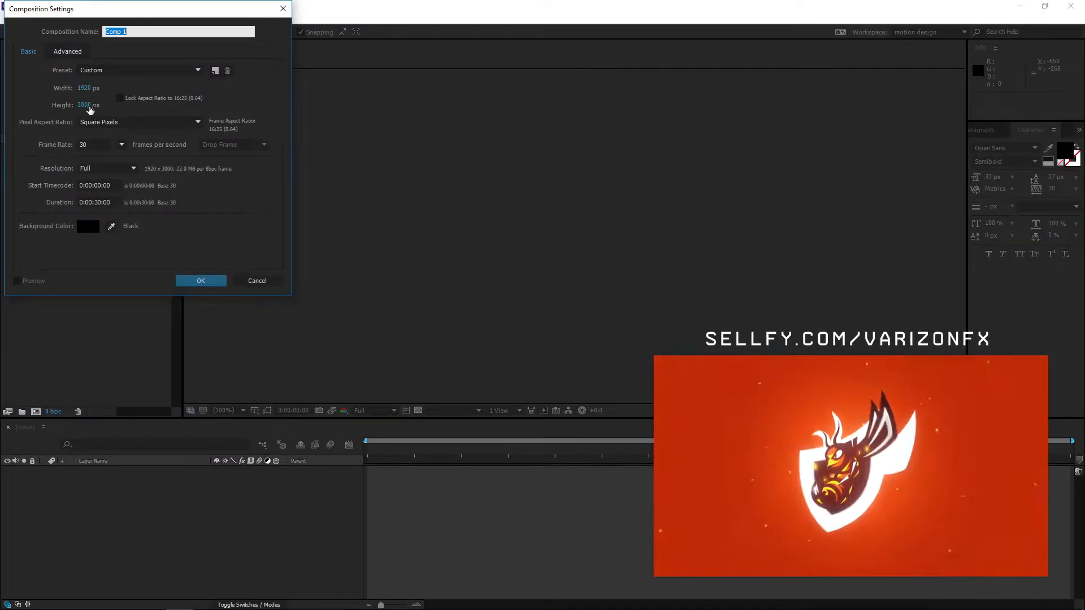
type("1080")
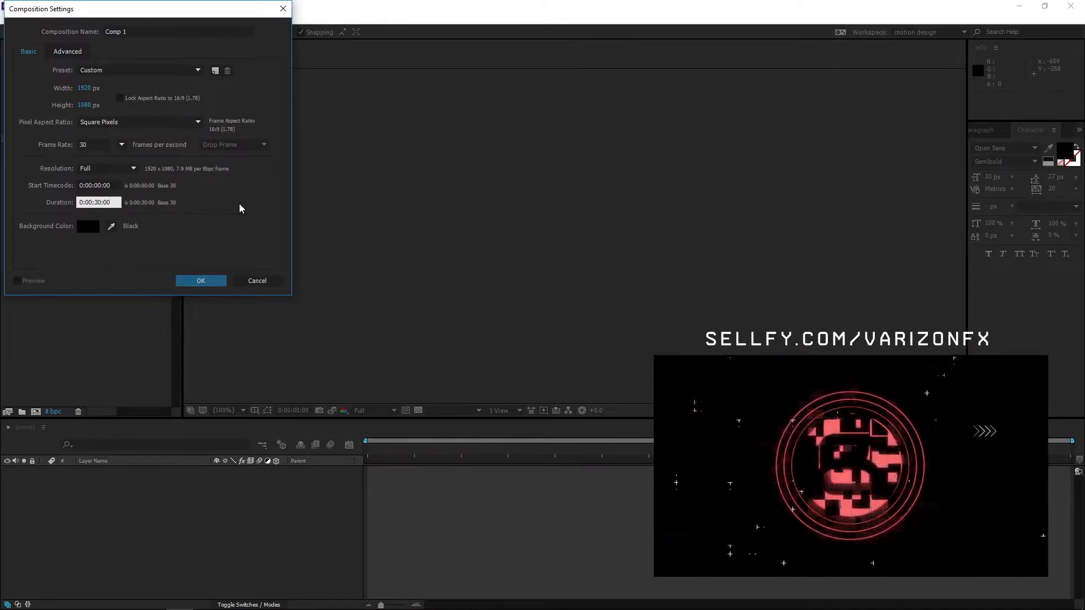
left_click(201, 280)
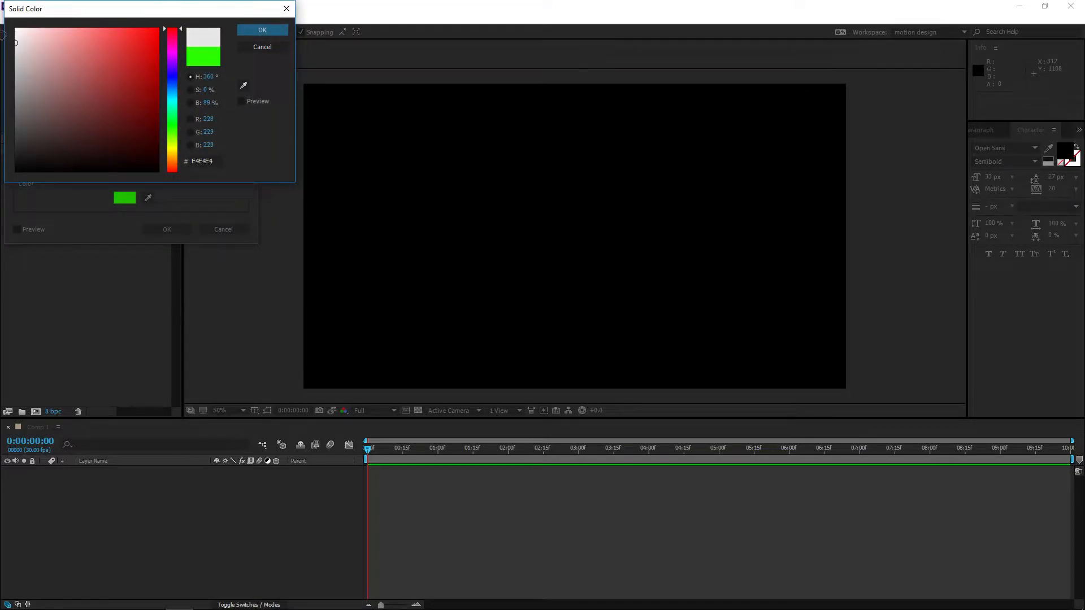
- Make the solid white and pre-compose it with all attributes into a comp named precomp
left_click(262, 30)
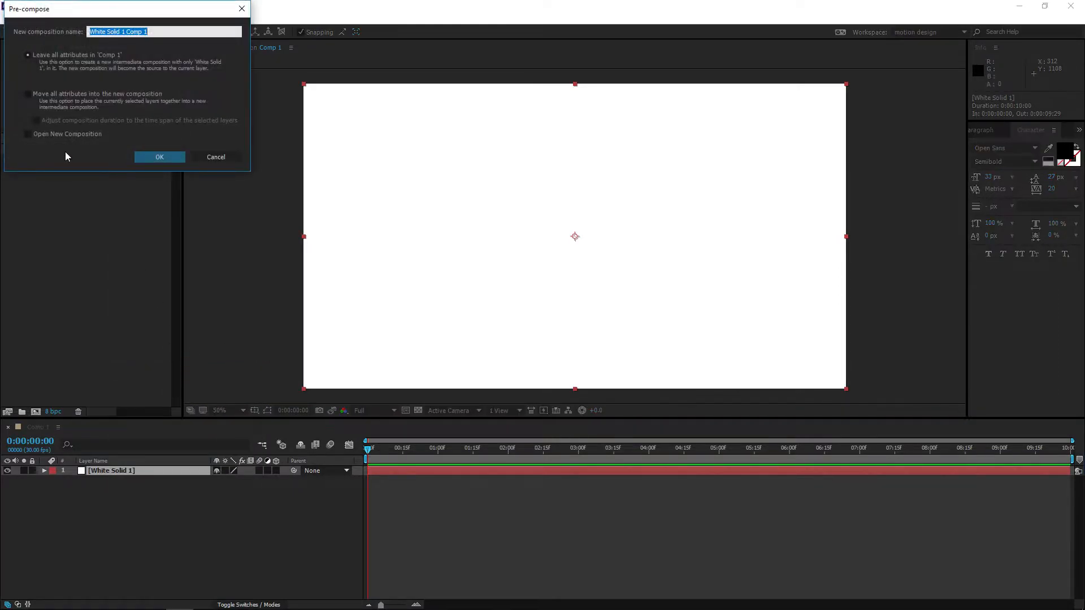
left_click(26, 94)
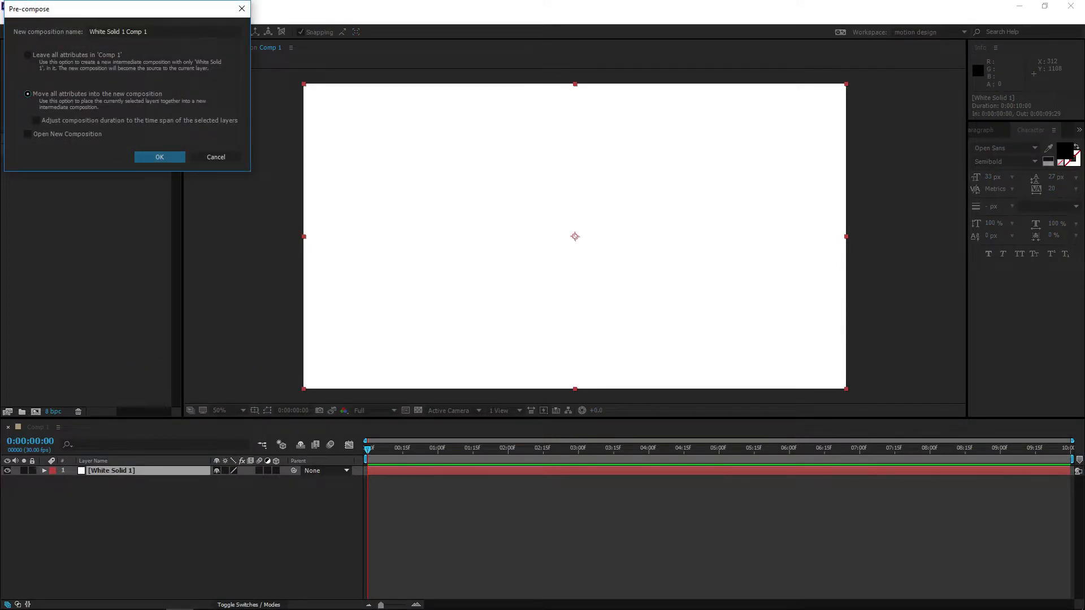
type("preco")
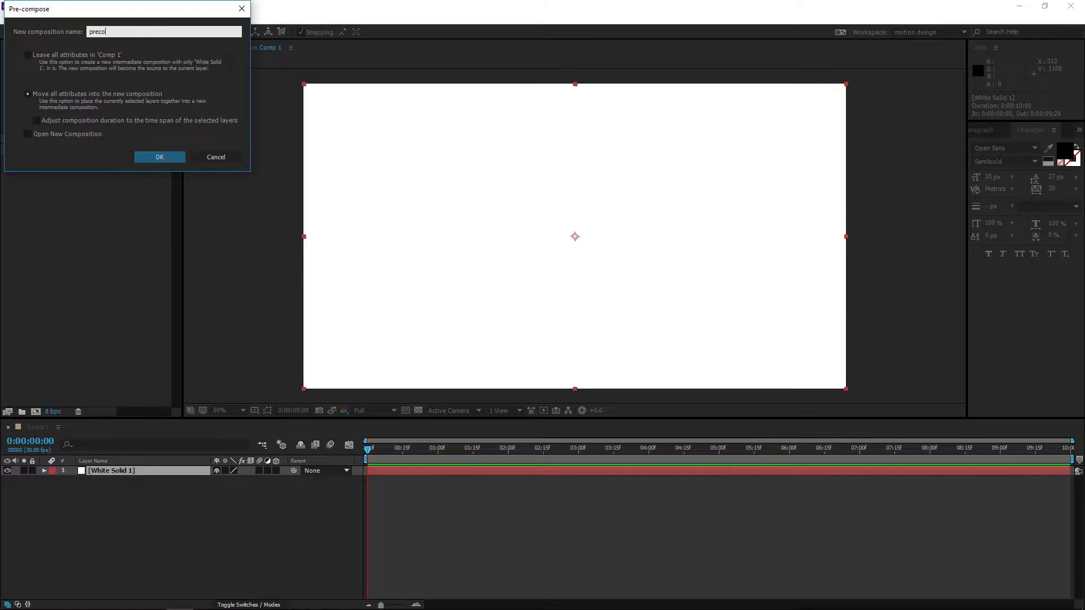
left_click(158, 157)
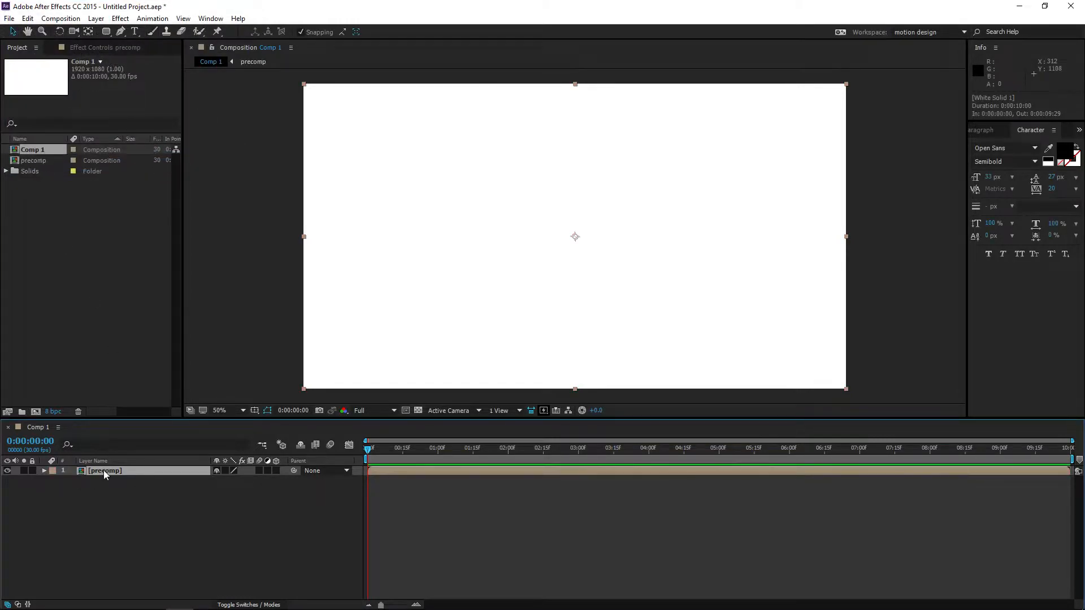
- Enter the precomp and resize it to 1920×3000 in Composition Settings
double_click(104, 470)
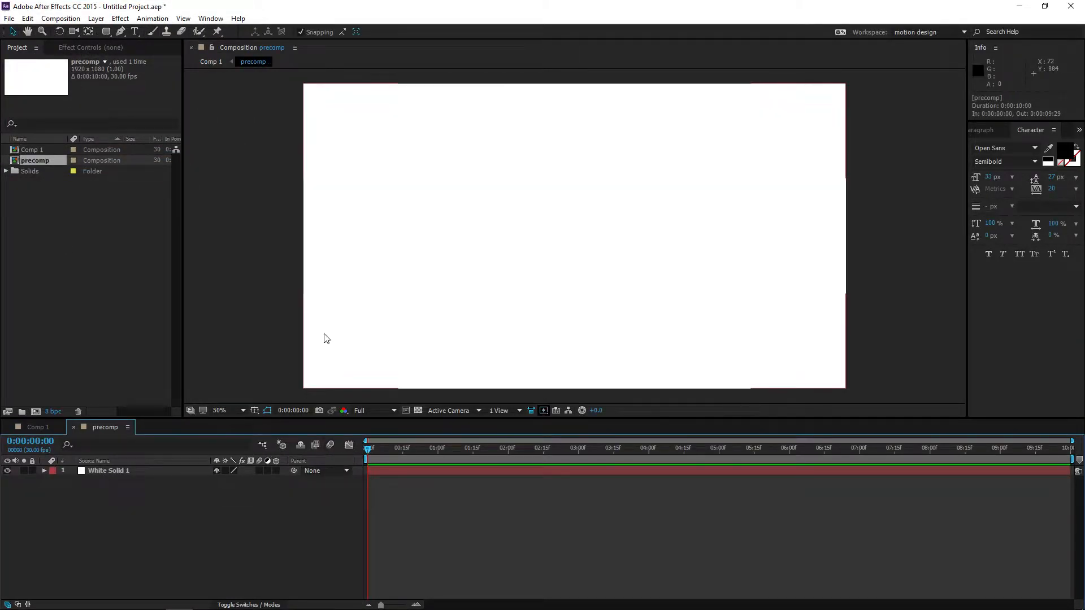
mouse_move(210, 316)
type("30")
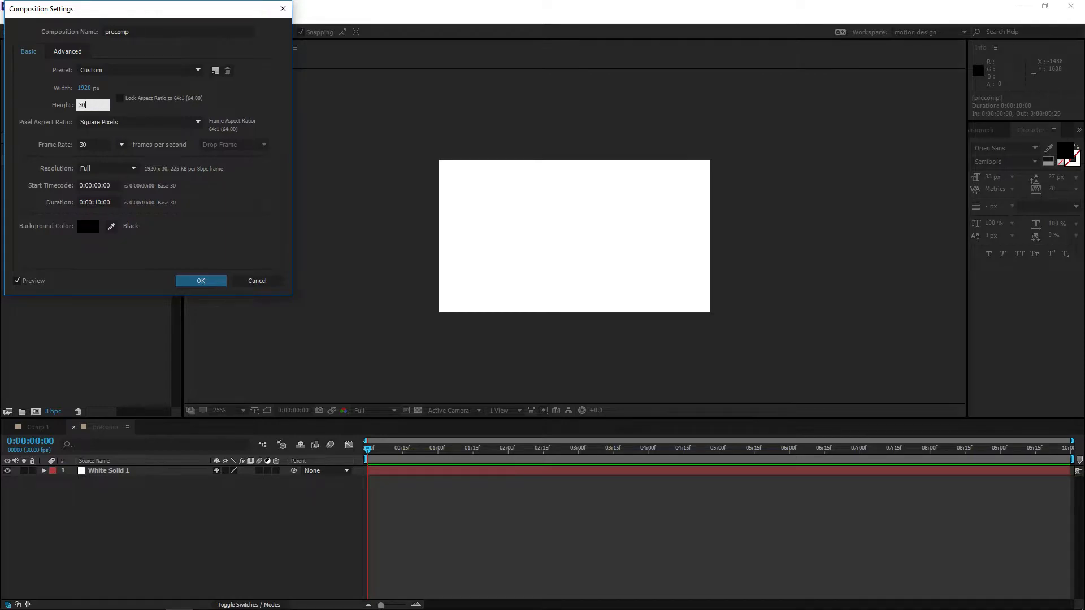
left_click(201, 280)
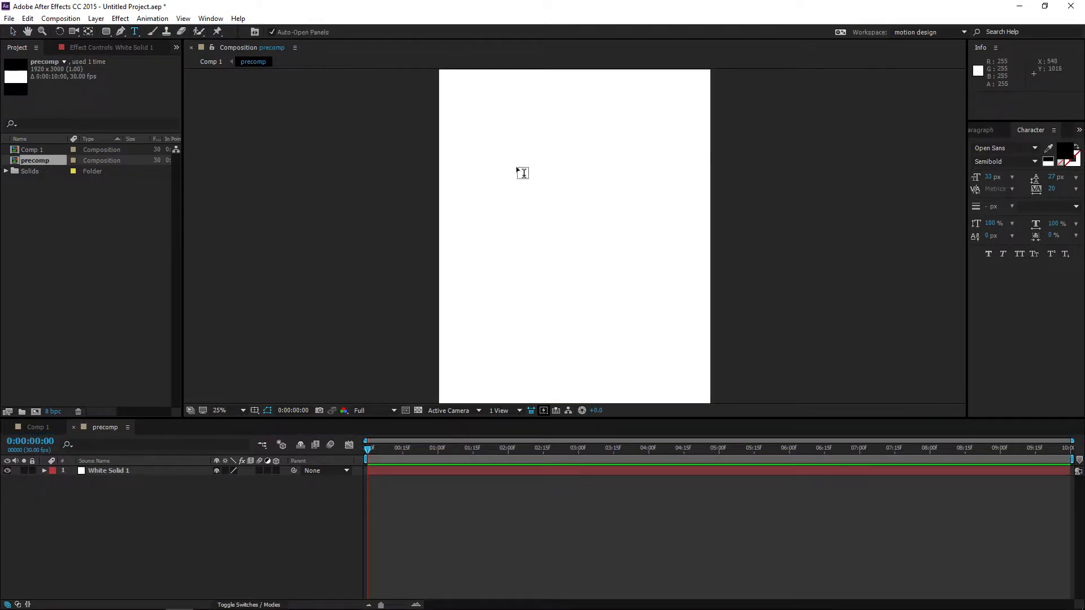
- Add a WEBSITE text heading near the top of the precomp
type("WEBSITE")
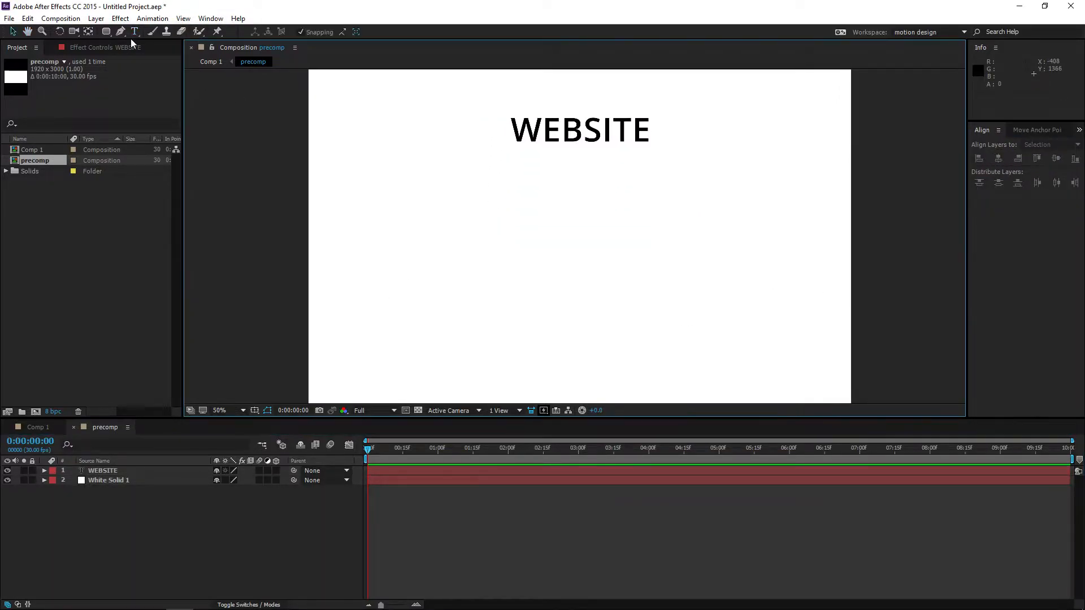
- Write the 'Hey! This is m...' paragraph text and show the Paragraph panel to centre it
type("Th")
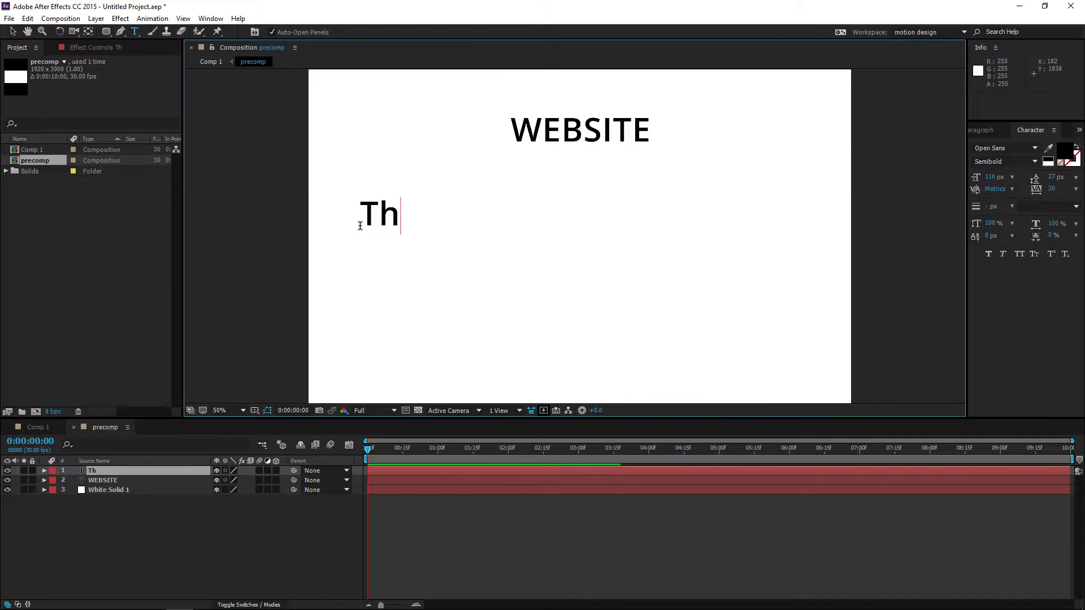
type("Hey!")
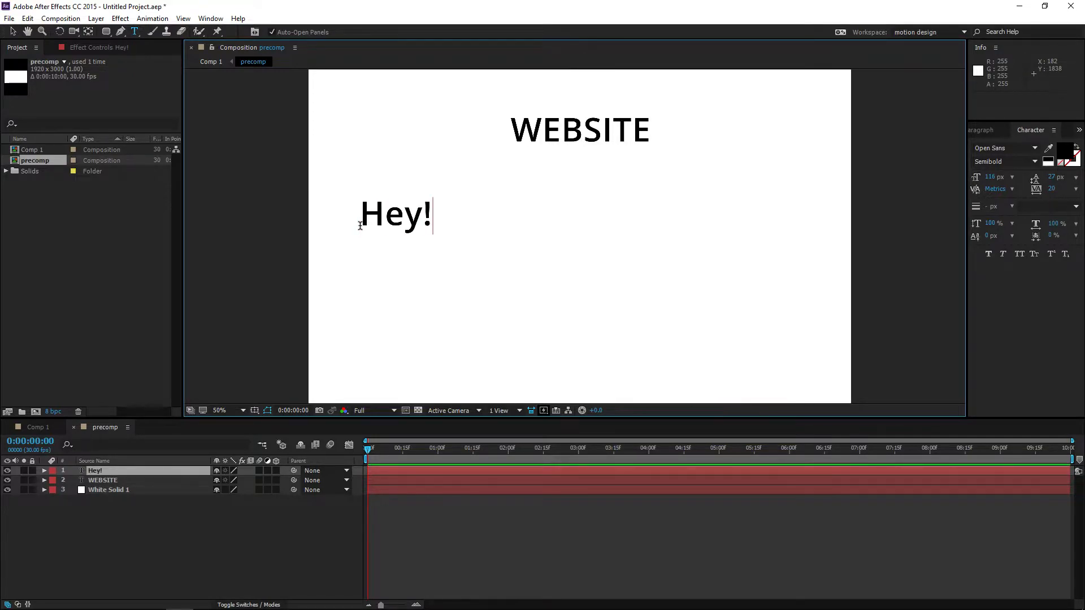
type("This is my brand new wel")
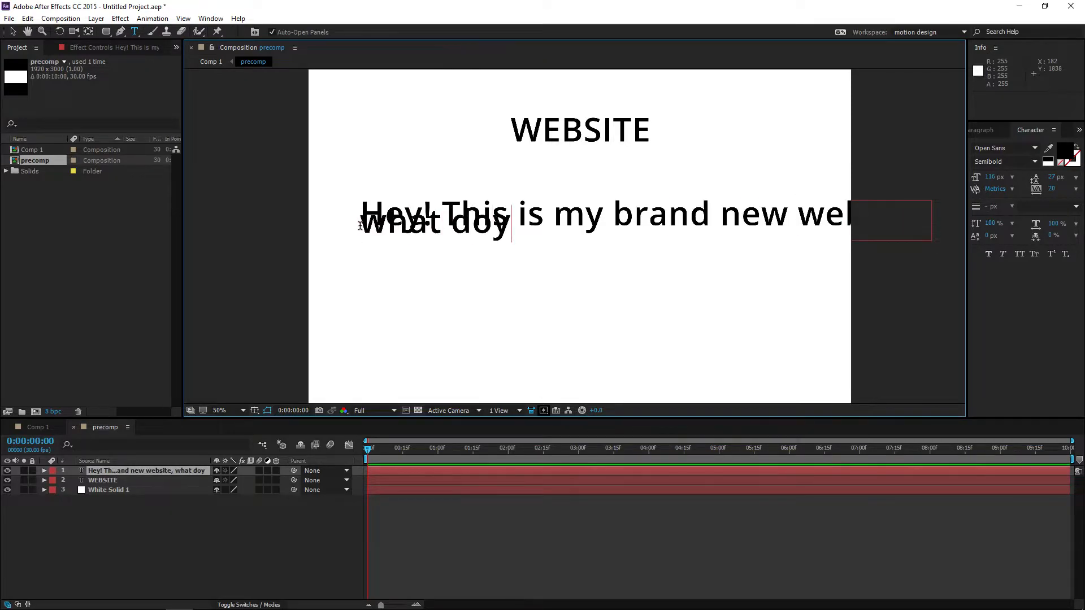
type("ou think? I coded it myself")
left_click(997, 177)
type("27")
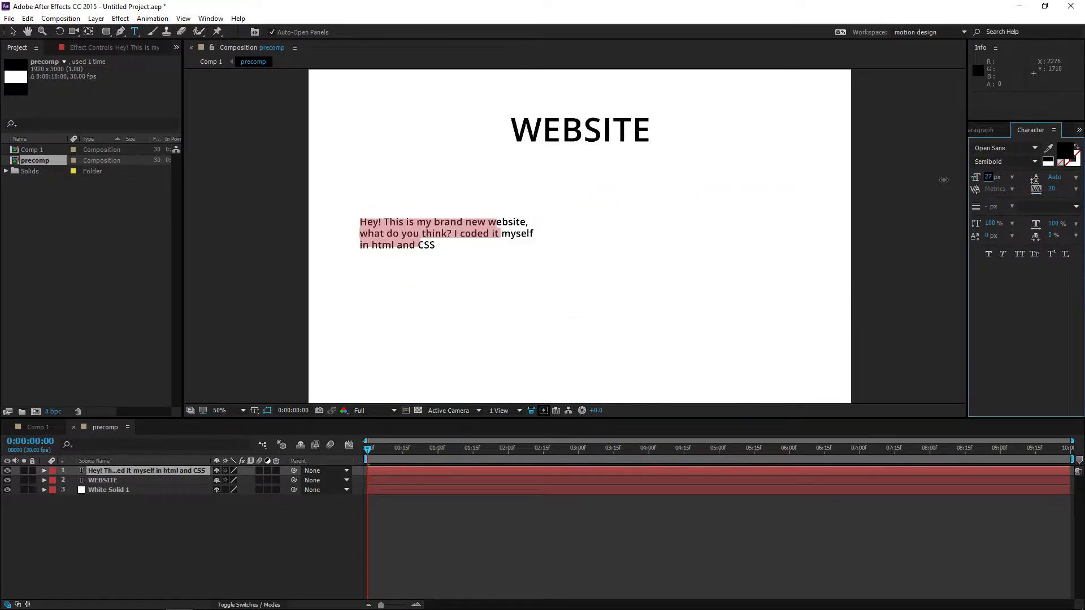
left_click(1053, 130)
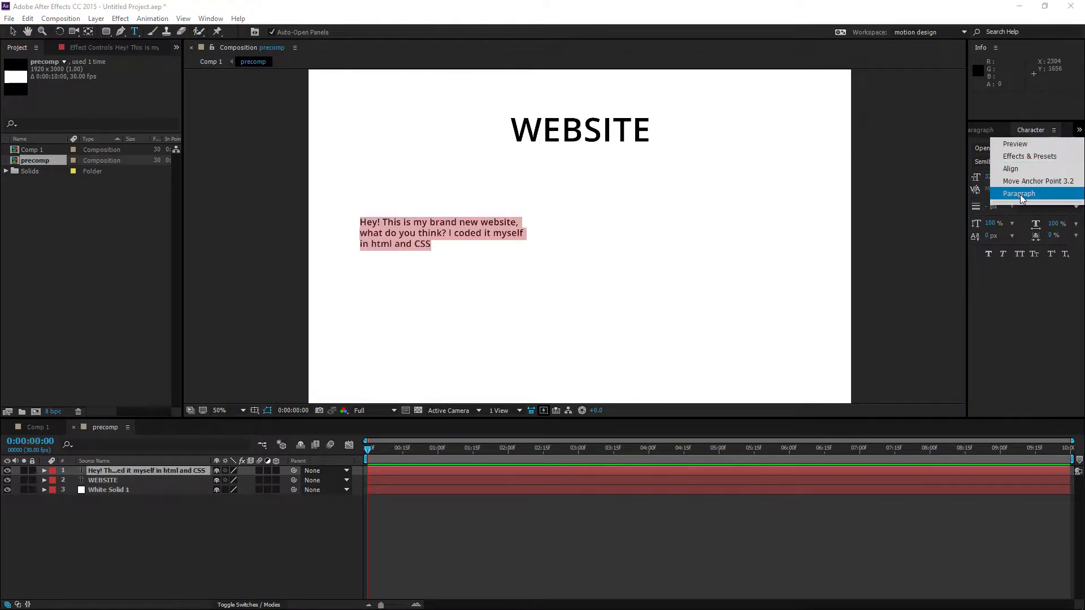
left_click(1010, 168)
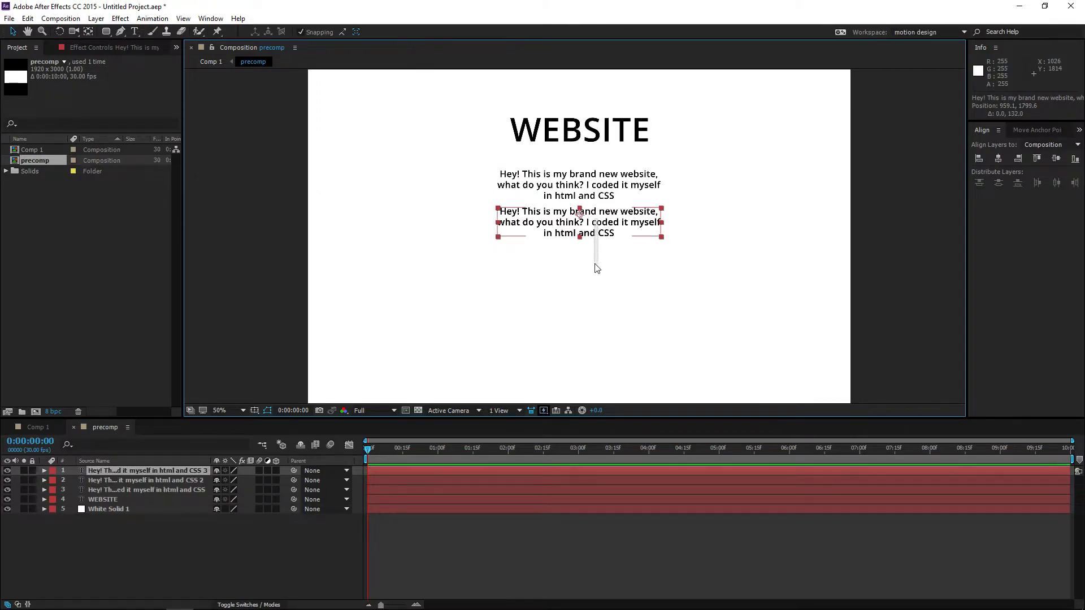
- Arrange the duplicated paragraphs: two stacked under the title, two side by side below
left_click_drag(580, 222, 576, 257)
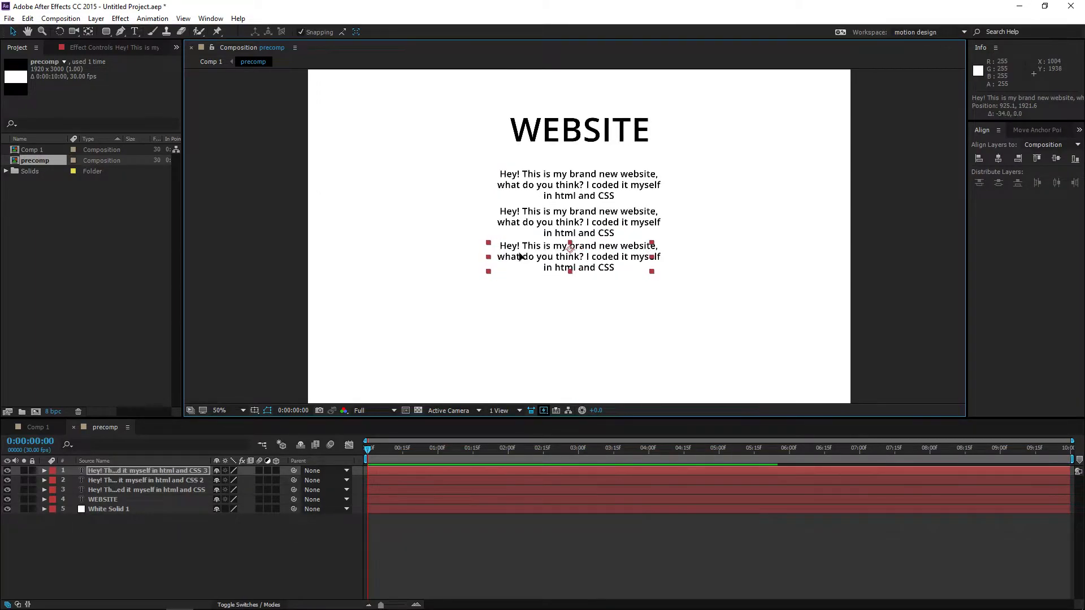
left_click_drag(578, 257, 479, 256)
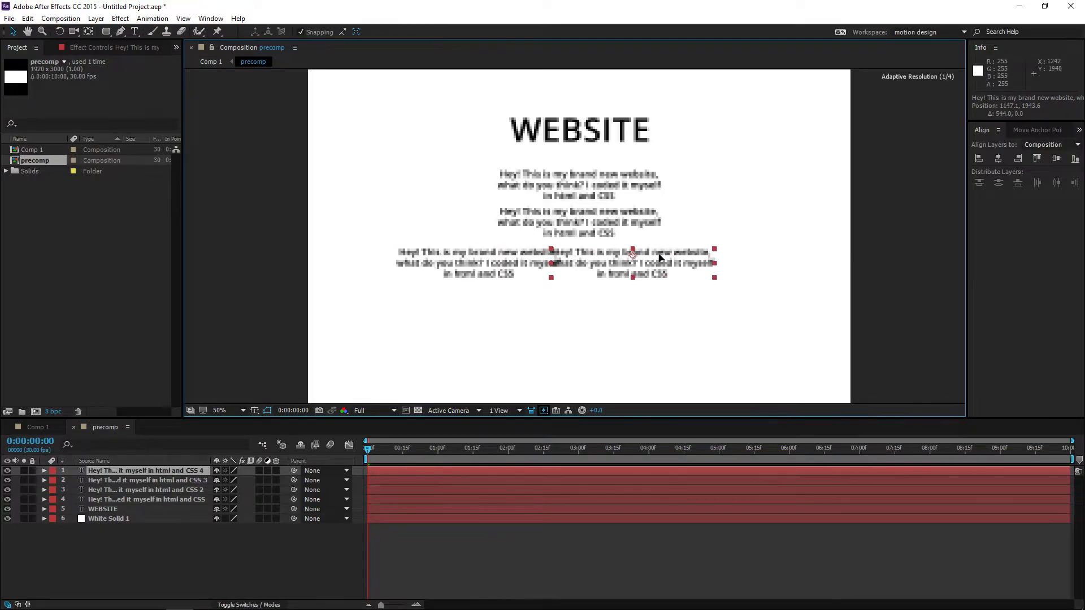
left_click_drag(629, 261, 697, 265)
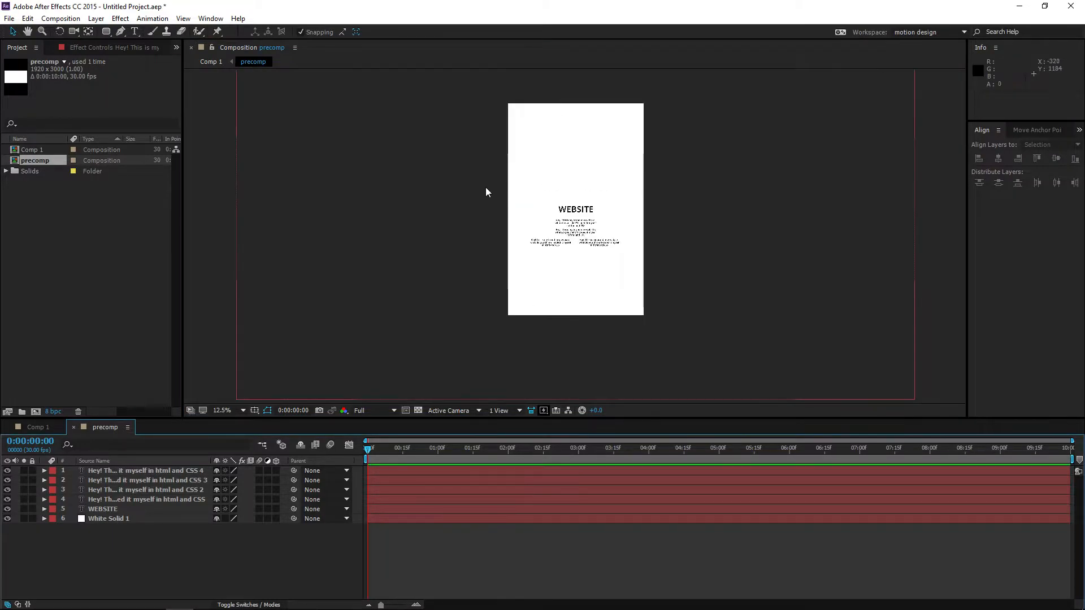
left_click(244, 410)
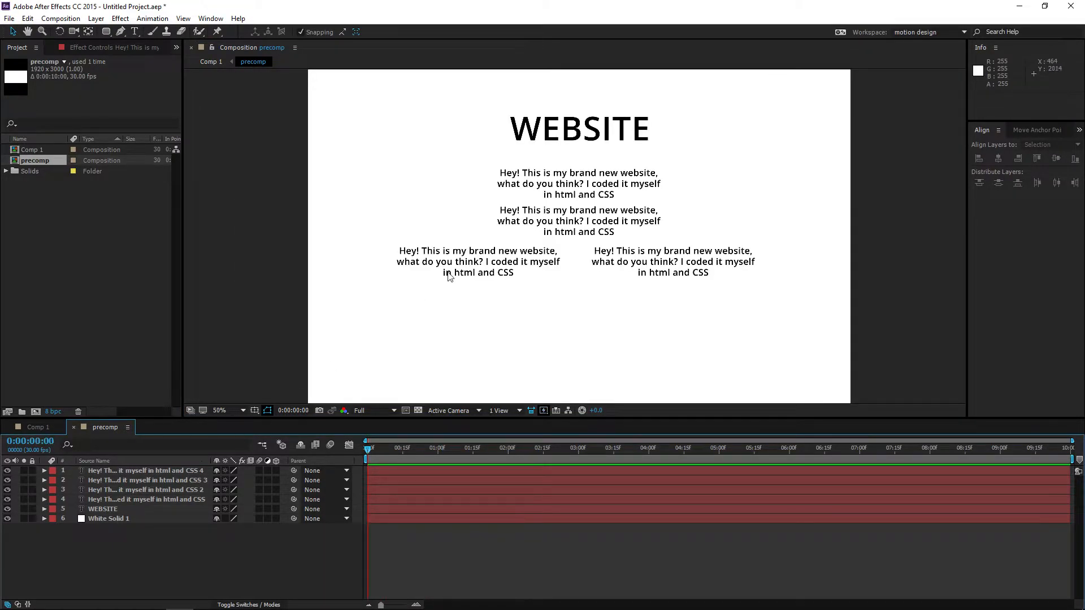
left_click(449, 273)
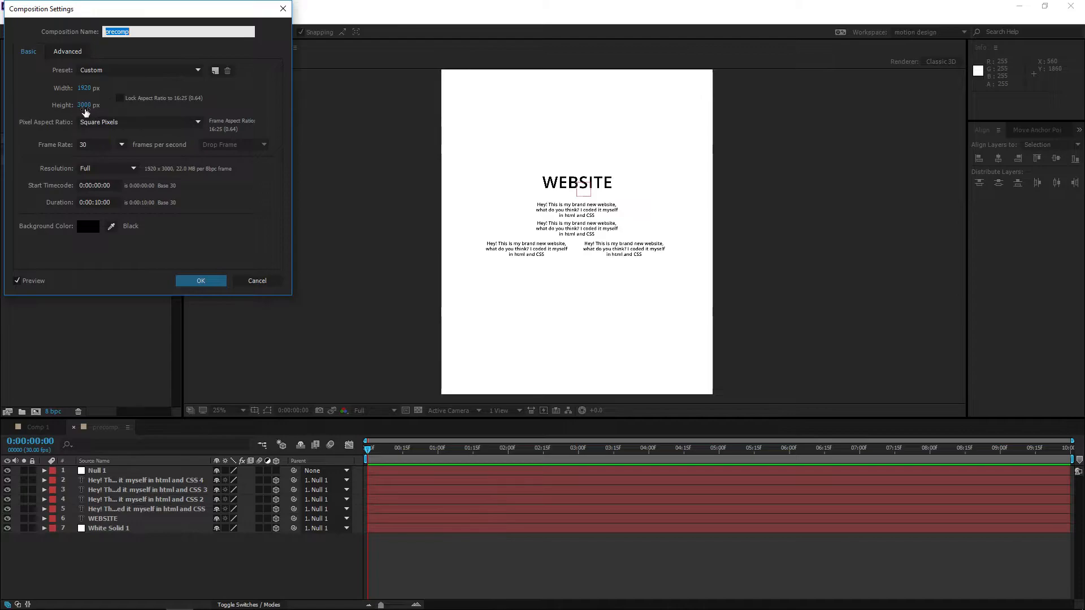
- Set the precomp's composition height back to 1080
left_click(201, 280)
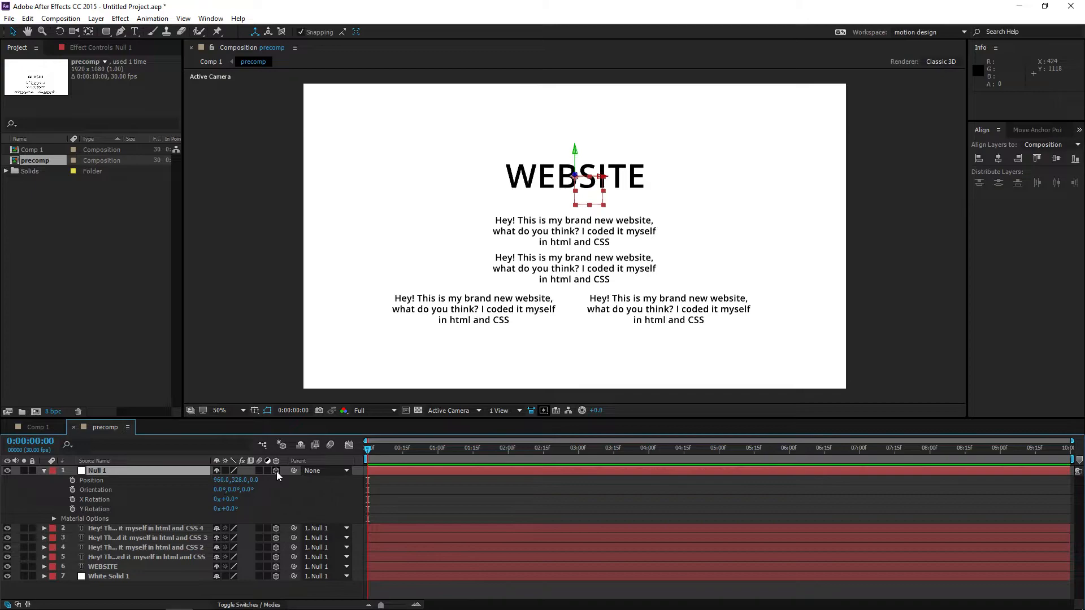
- Keyframe Null 1's starting position and orientation at 0s, then move to the 4-second mark
left_click(46, 470)
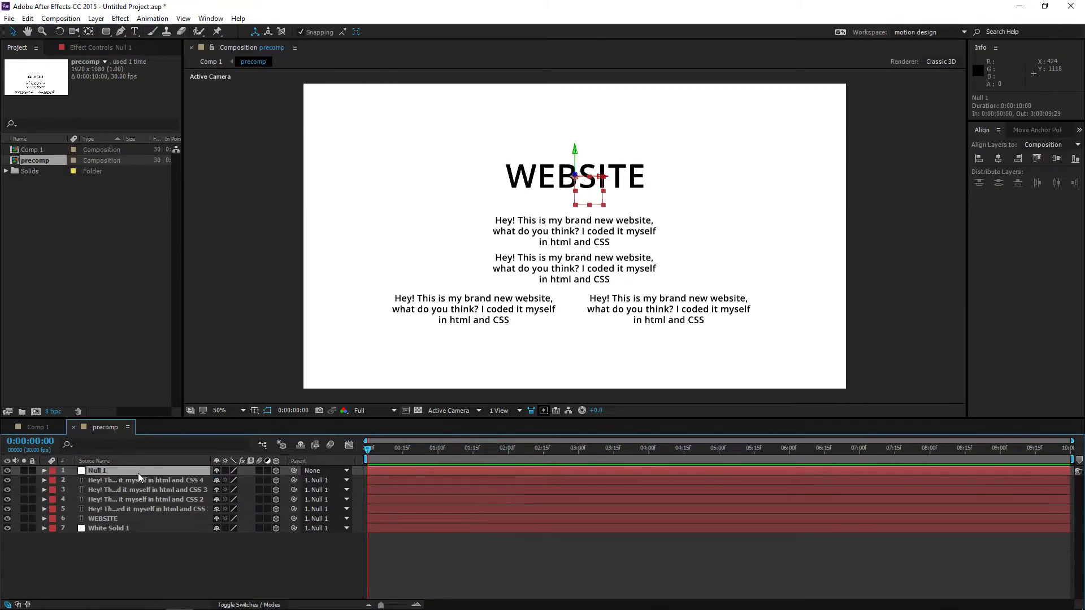
left_click(45, 470)
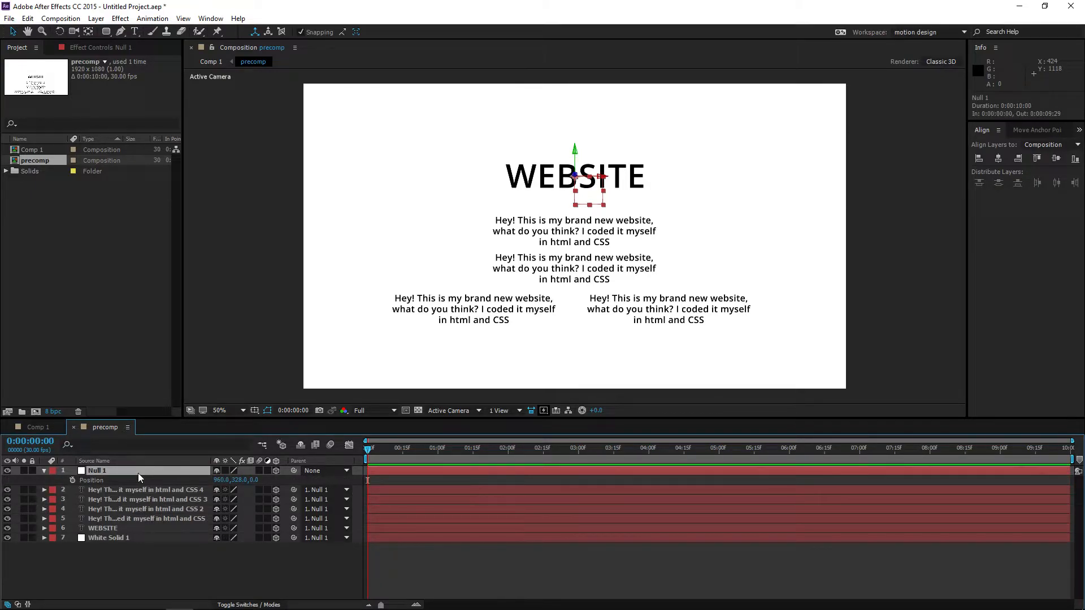
left_click(90, 479)
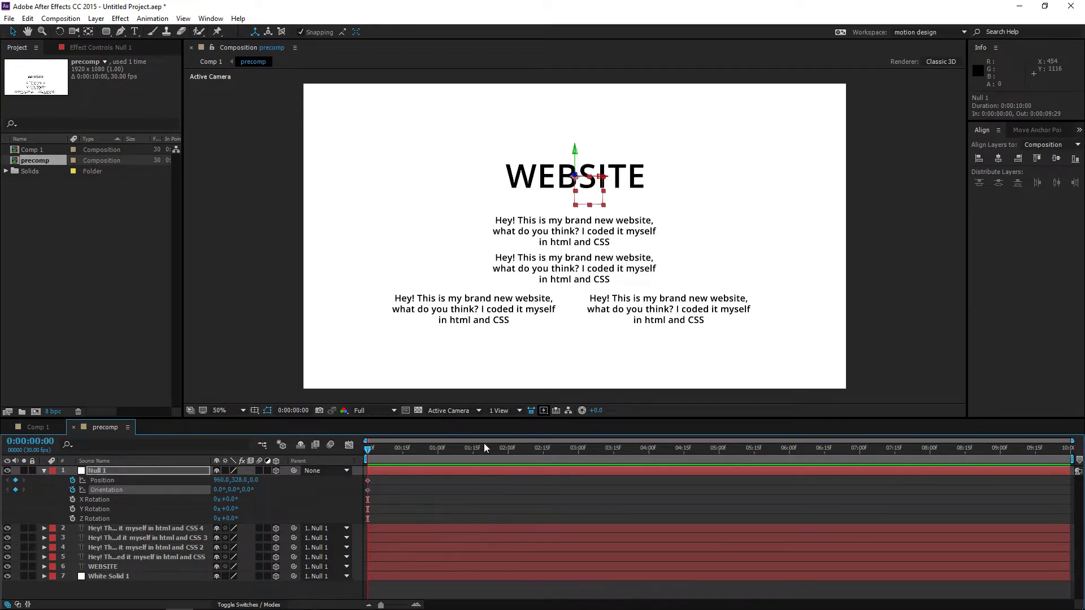
left_click(645, 454)
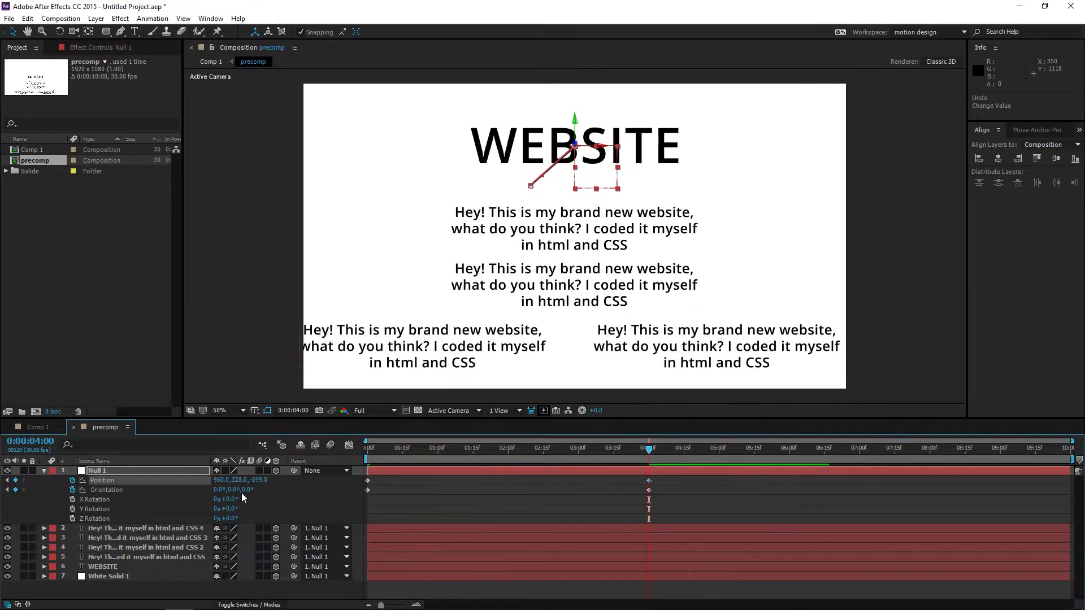
- Tilt the null's orientation at the start and review the eased move toward 4 seconds
left_click_drag(248, 489, 235, 490)
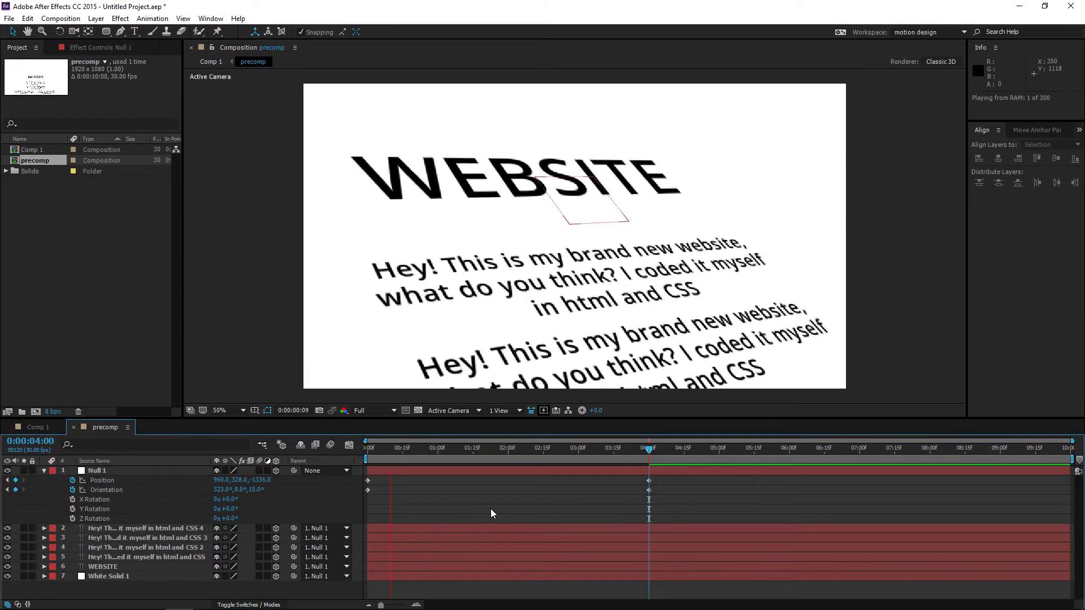
left_click(365, 448)
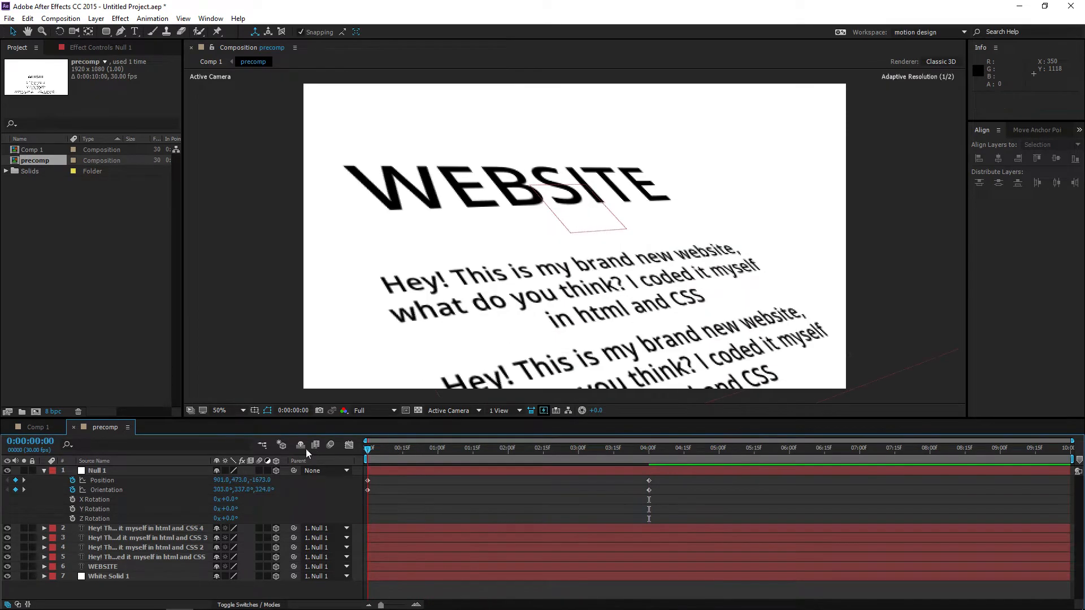
left_click(633, 447)
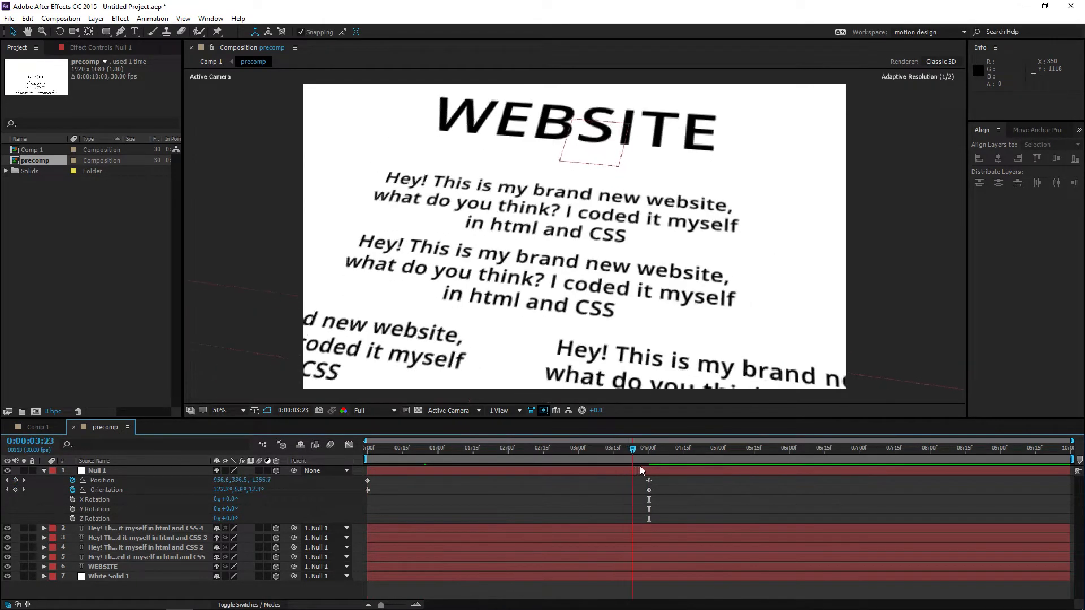
left_click(648, 447)
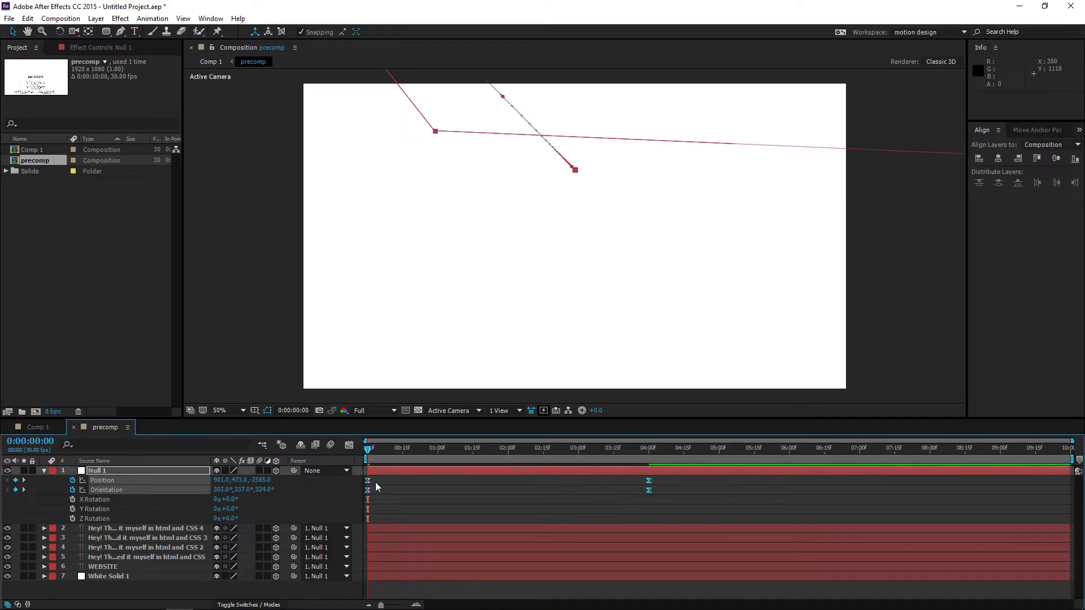
- Return to the main Comp 1 composition for time remapping the precomp layer
left_click(543, 447)
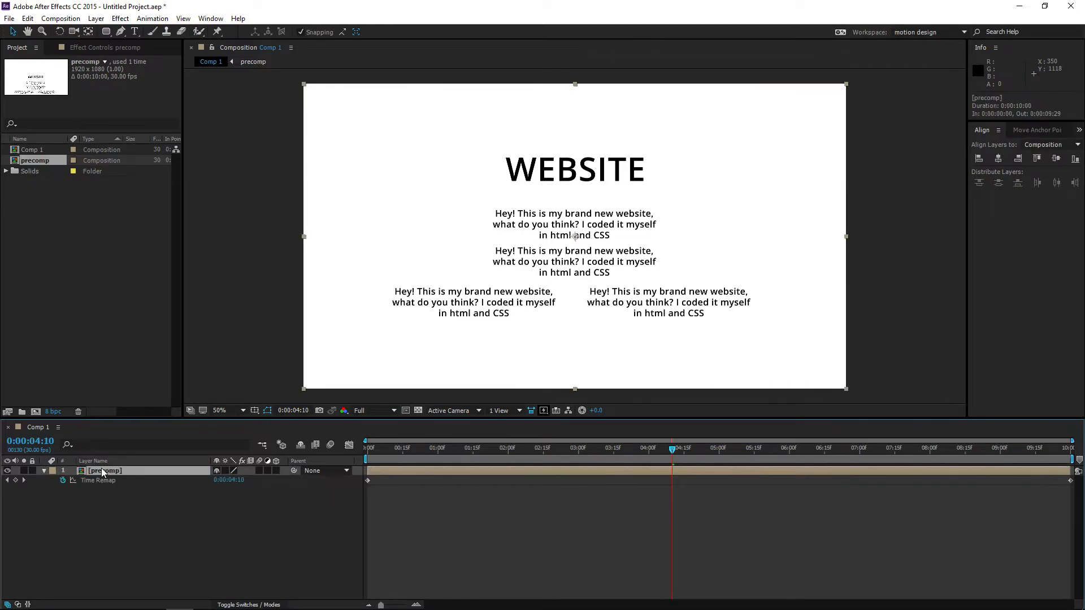
- Add a Time Remap keyframe at exactly 4:00 on the precomp layer and move it to the 3-second mark
left_click(442, 448)
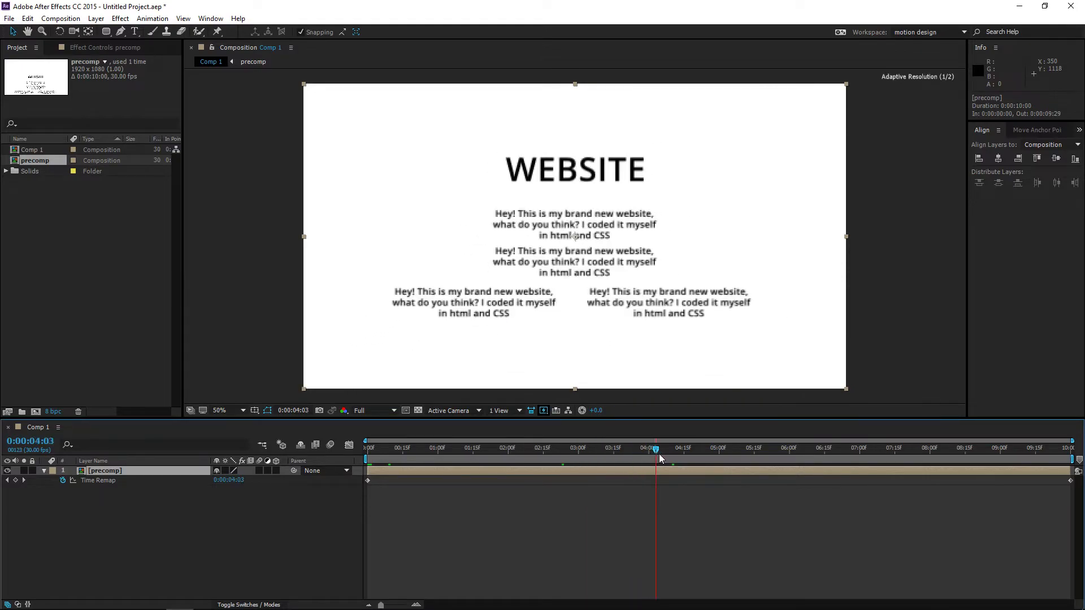
left_click_drag(656, 460, 645, 460)
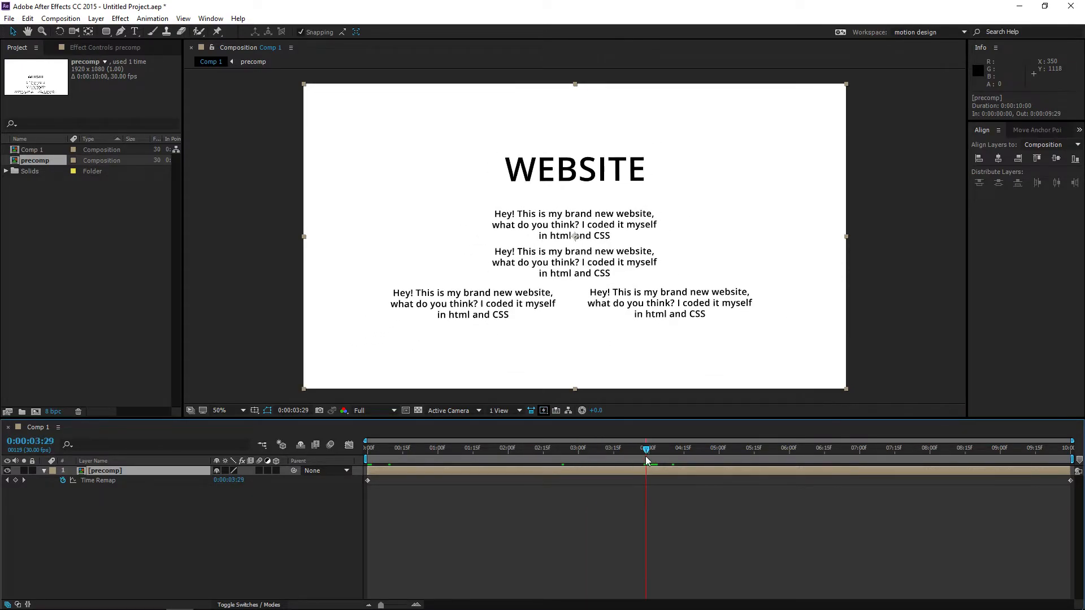
left_click(23, 481)
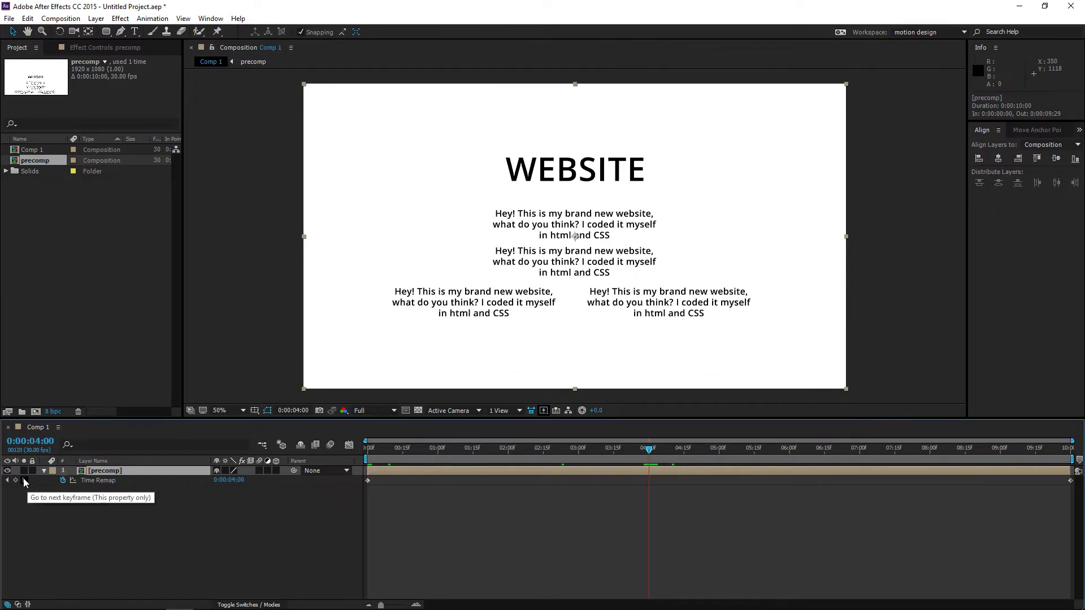
left_click(562, 450)
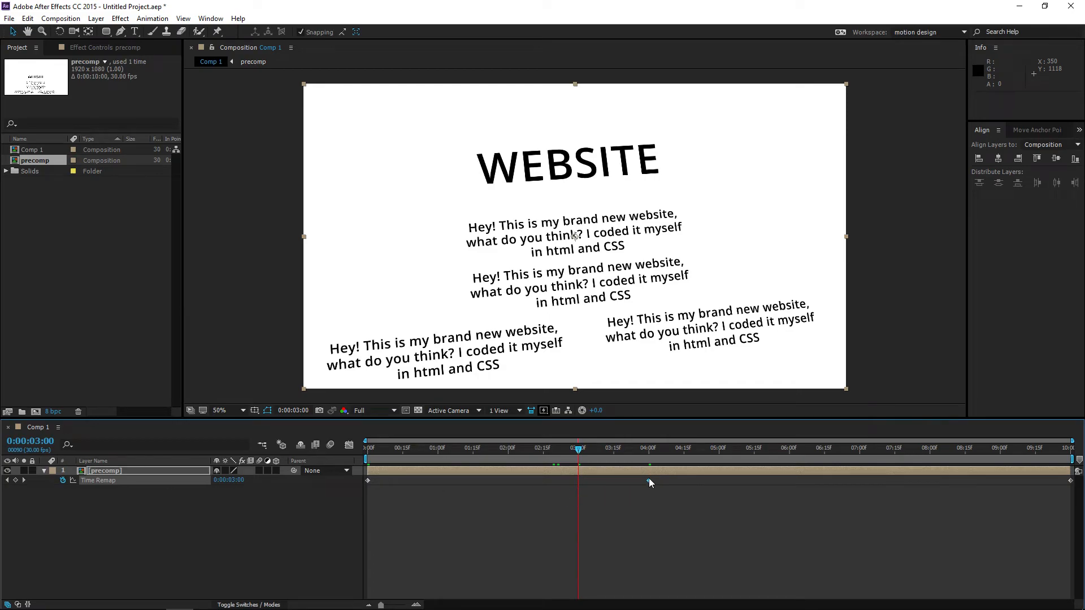
left_click_drag(578, 448, 649, 447)
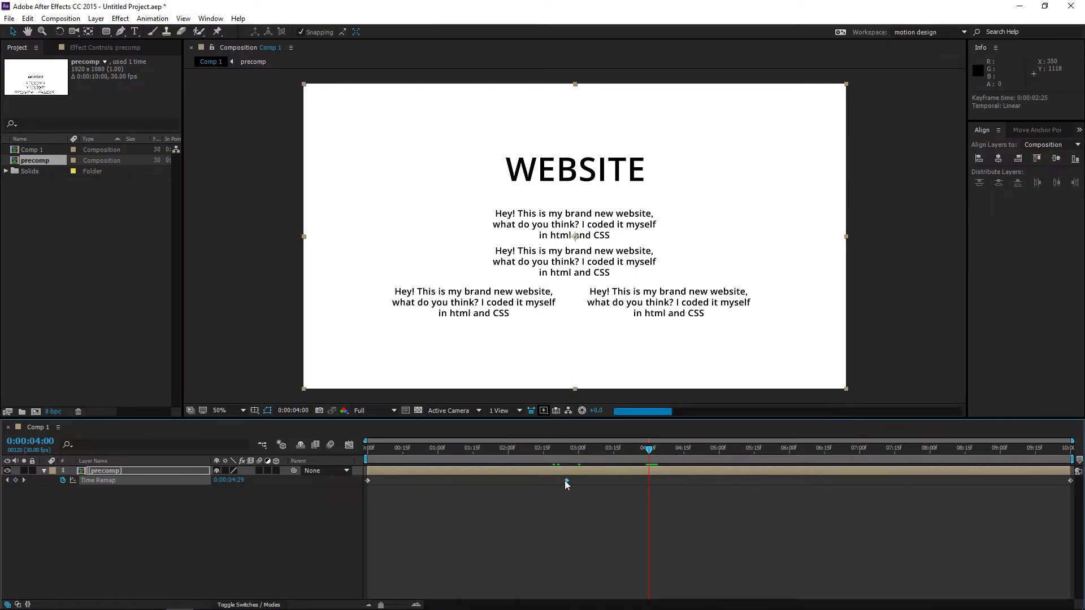
left_click_drag(648, 482, 573, 482)
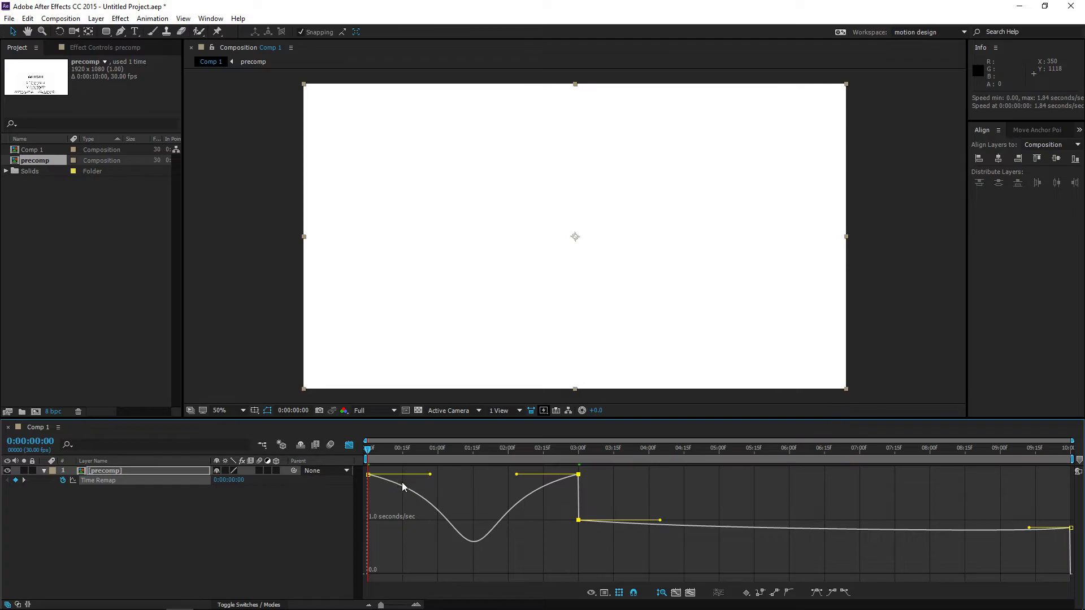
mouse_move(320, 507)
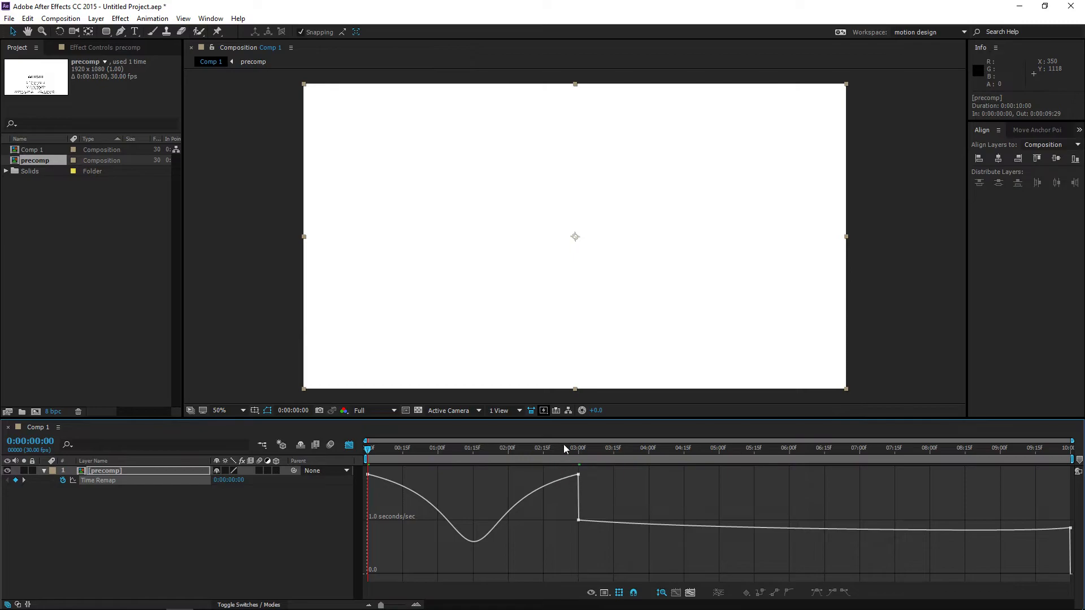
- Scrub to the 3-second mark to preview the mockup settled flat on the eased remap curve
left_click(577, 447)
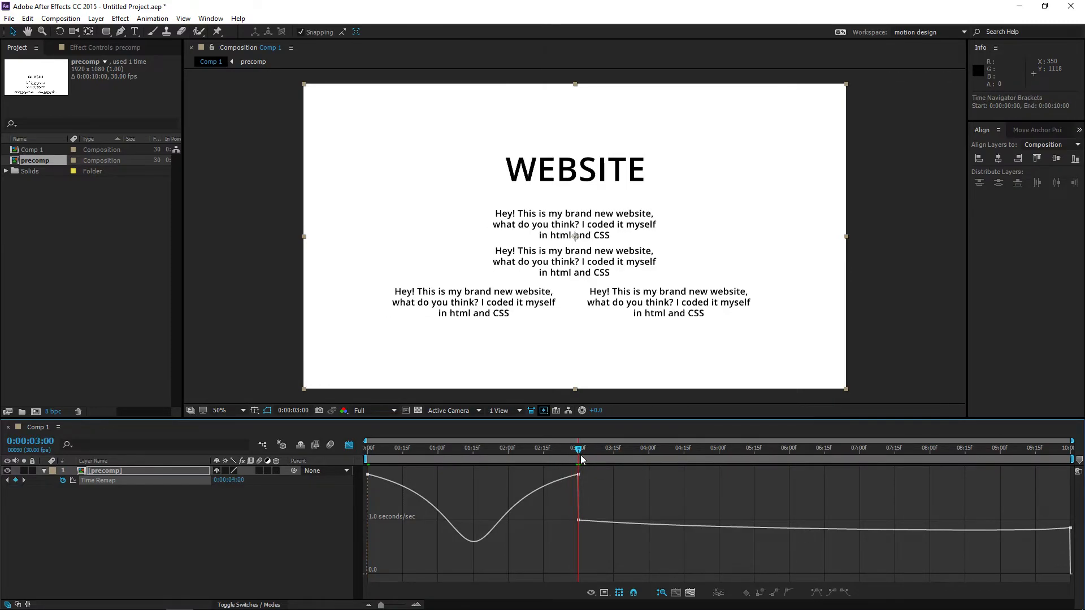